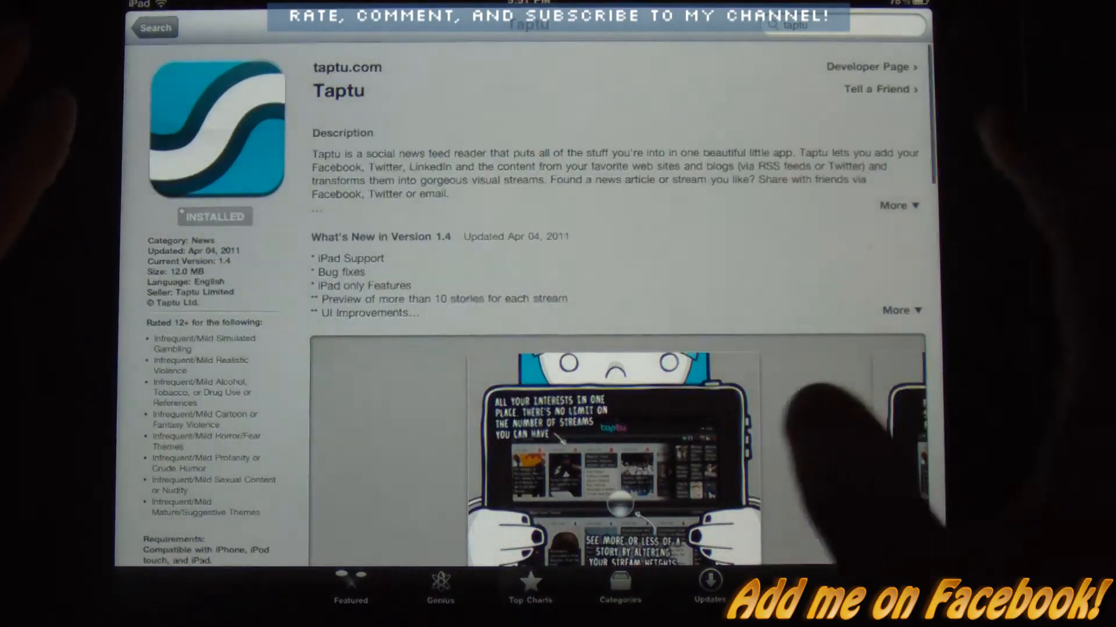
# Scroll through the Taptu App Store listing's description and screenshots before returning to the home screen.
pyautogui.scroll(-3)
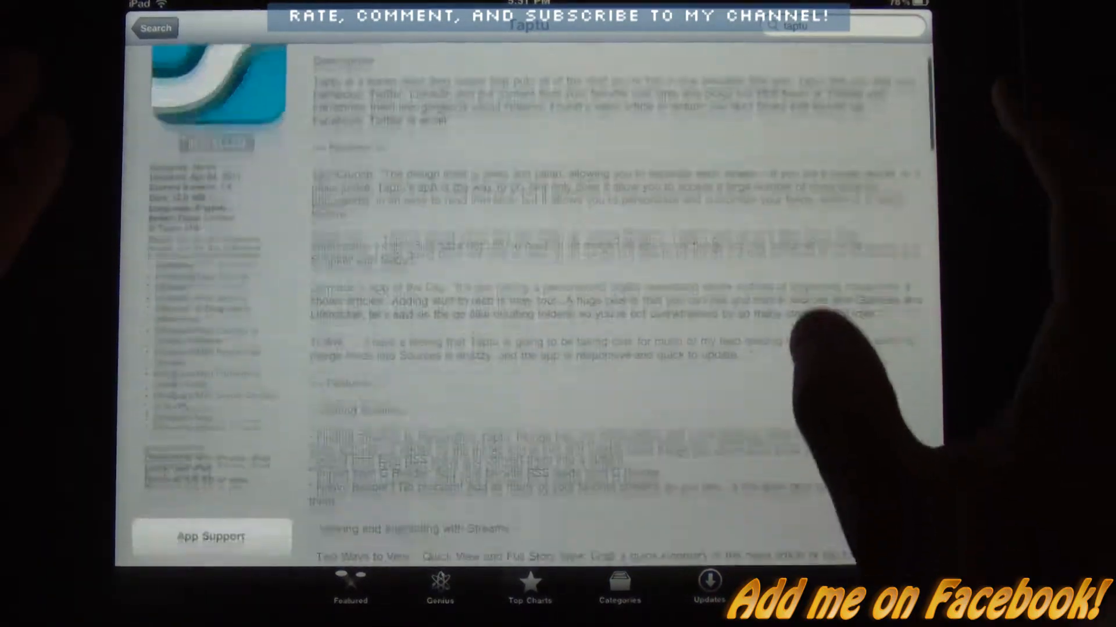
pyautogui.scroll(-3)
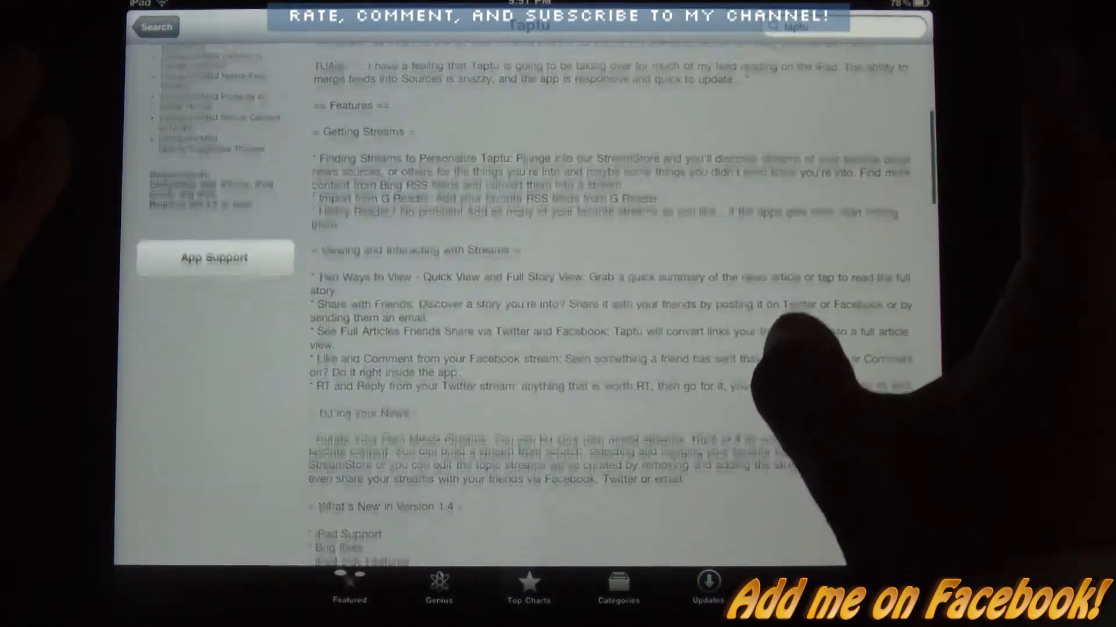
pyautogui.scroll(-3)
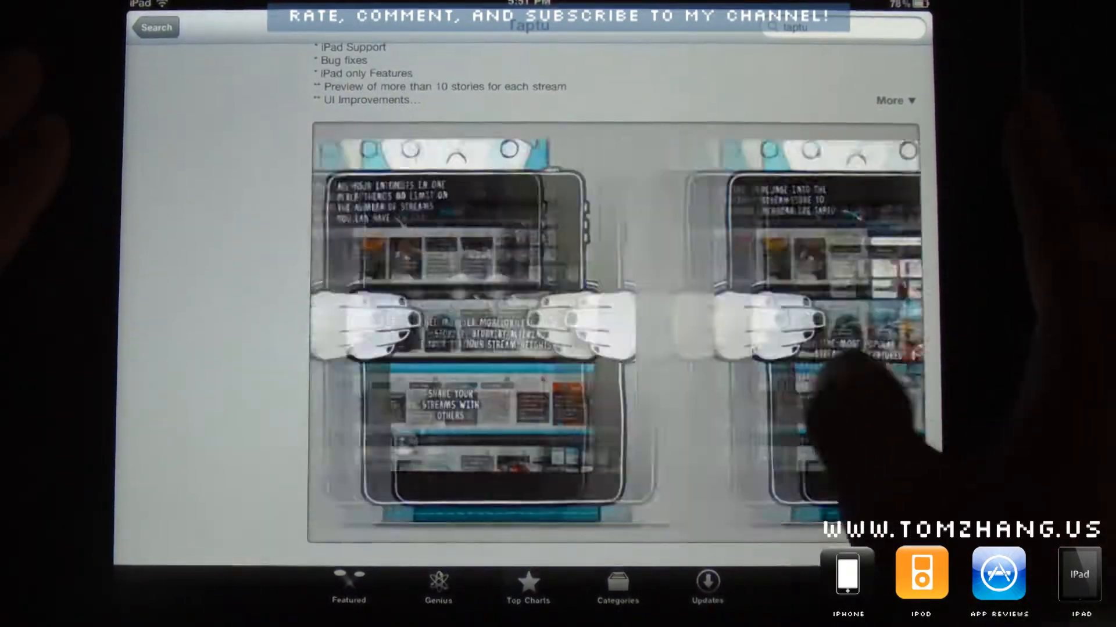
pyautogui.scroll(-3)
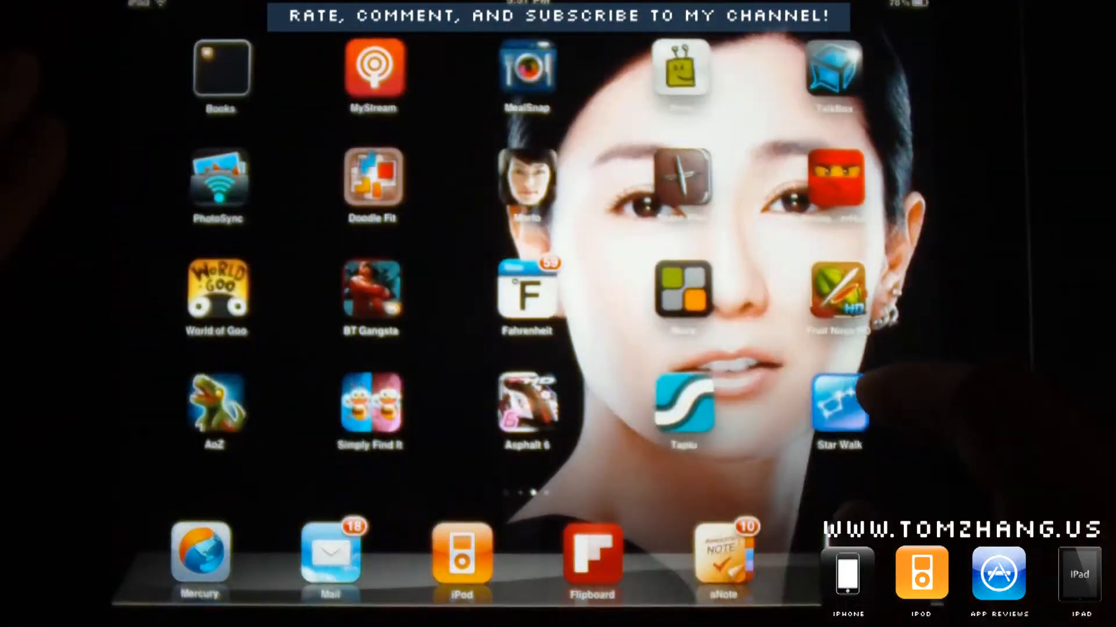
# Launch Taptu and swipe through its TUAW, My Taptu Tips, Facebook and Tech & Gadgets stream rows.
pyautogui.click(682, 403)
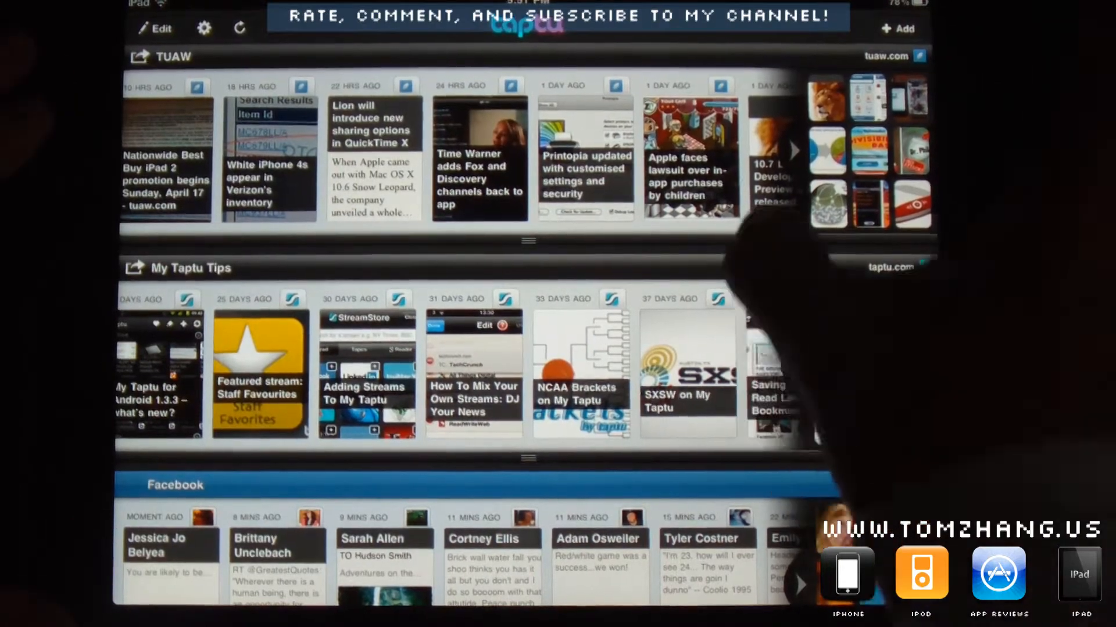
pyautogui.scroll(-3)
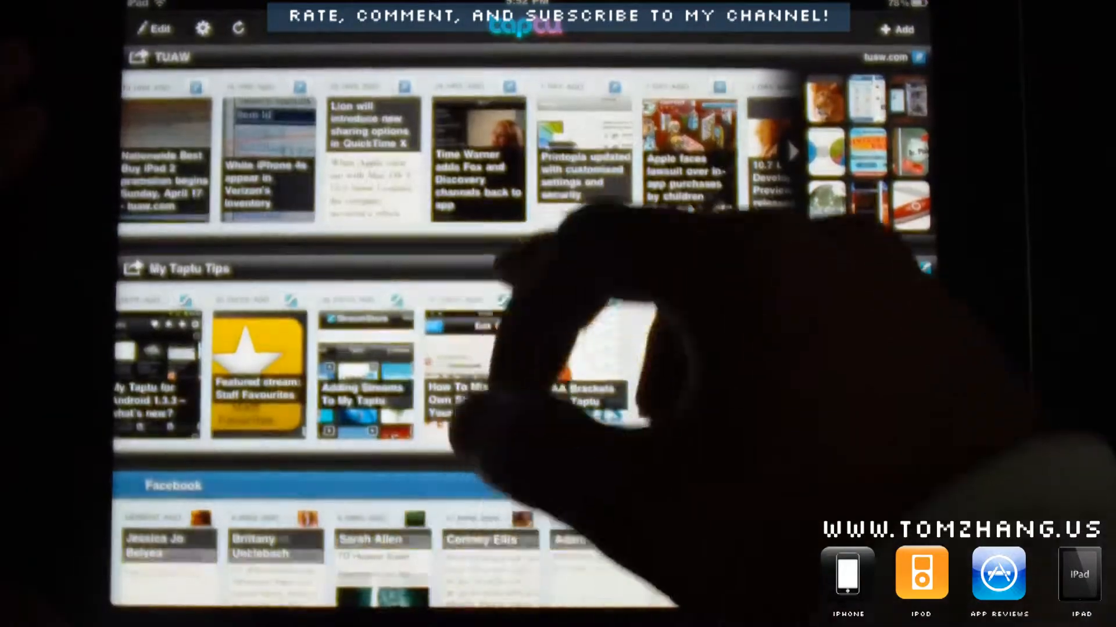
pyautogui.scroll(-3)
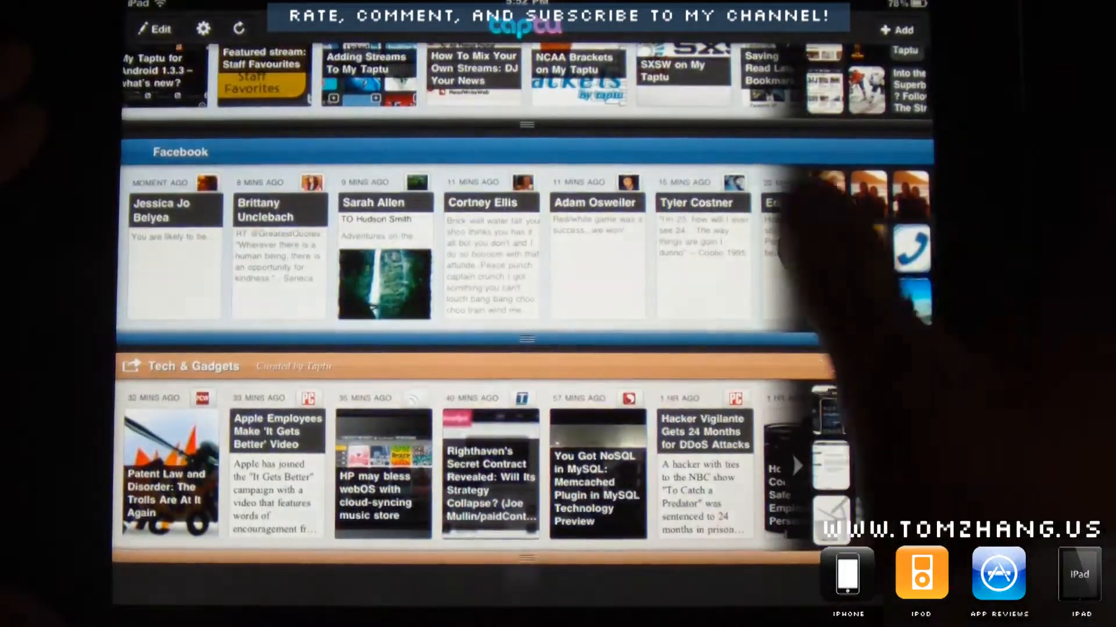
pyautogui.scroll(-3)
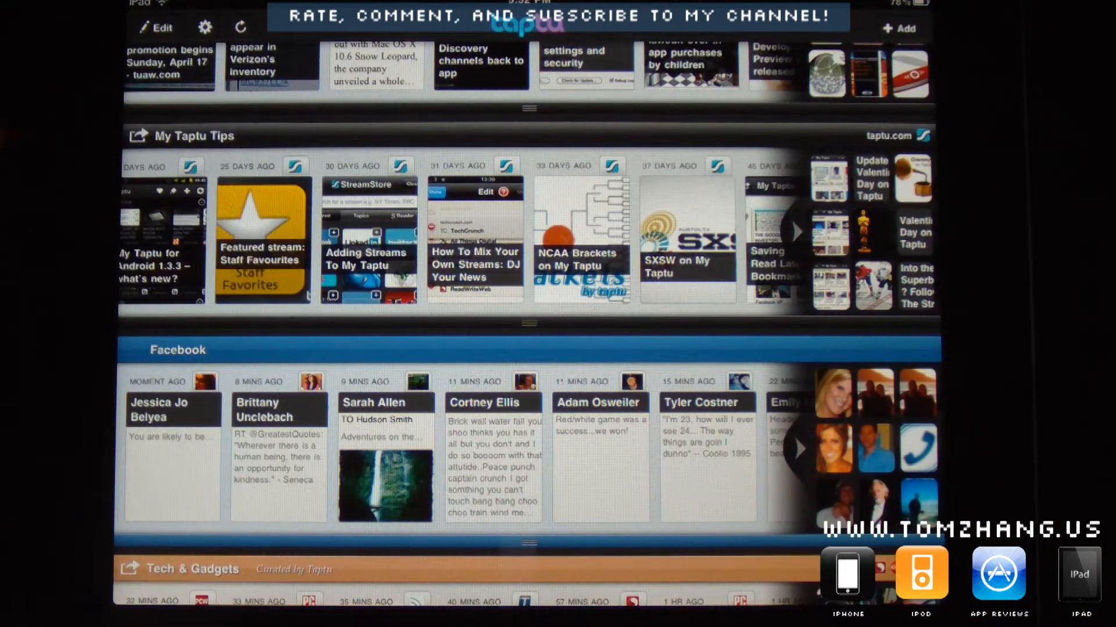
pyautogui.scroll(-3)
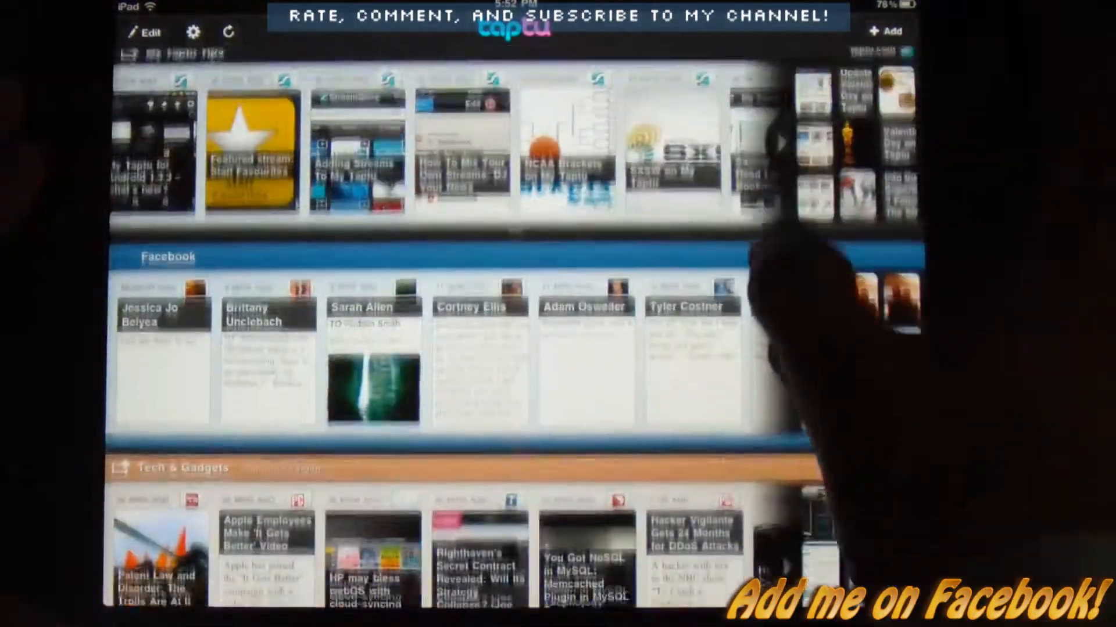
pyautogui.scroll(-3)
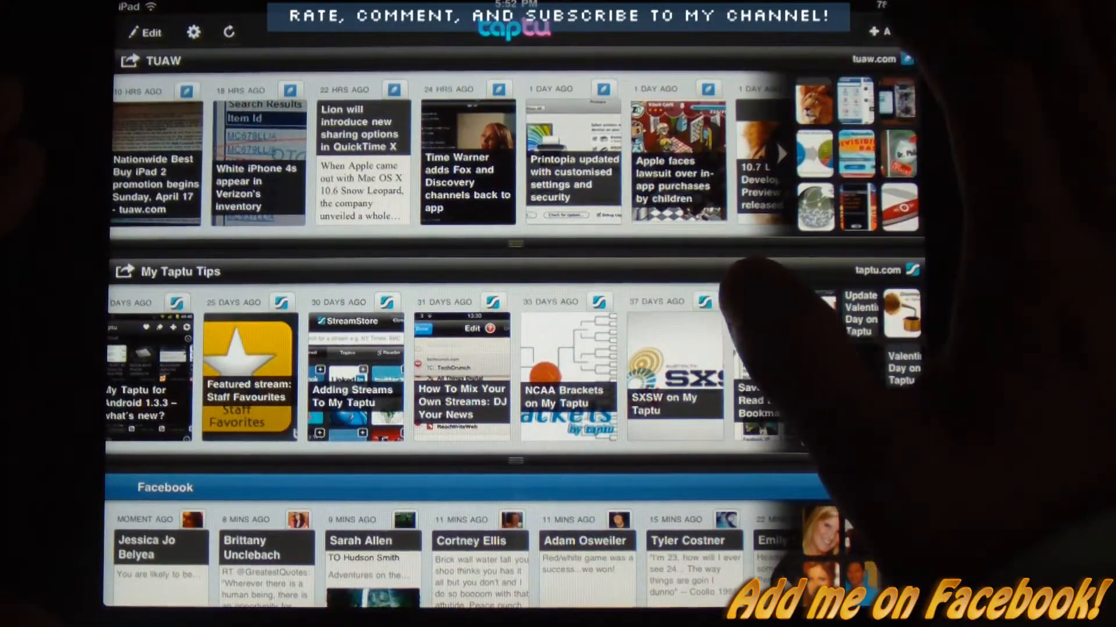
# Enter the StreamStore via Add and browse its topic categories like Politics, Science and Travel.
pyautogui.click(884, 31)
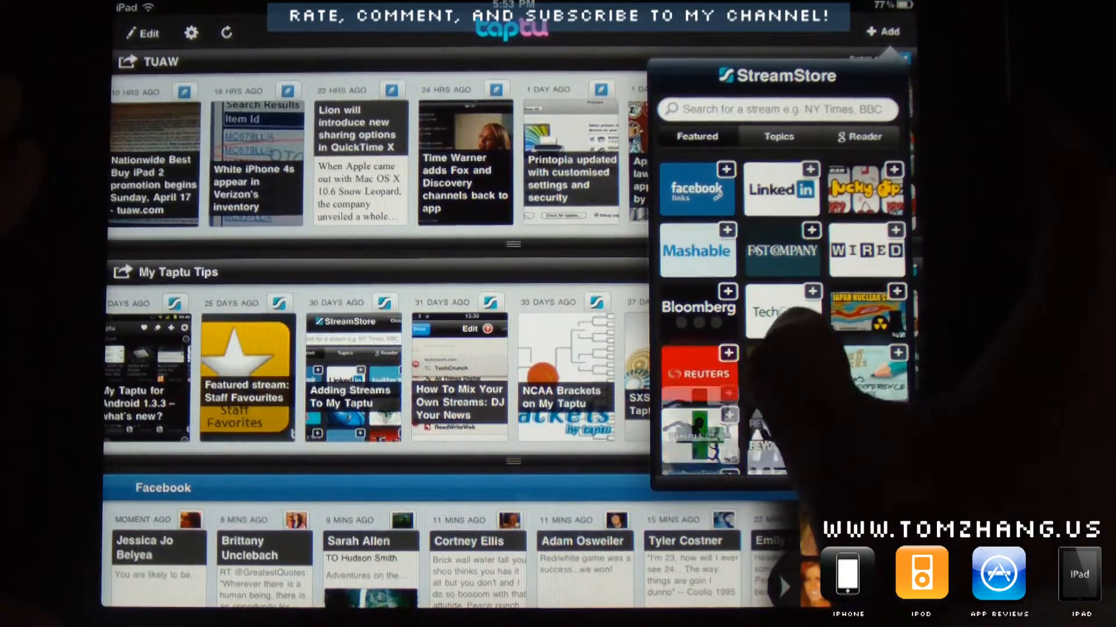
pyautogui.scroll(-3)
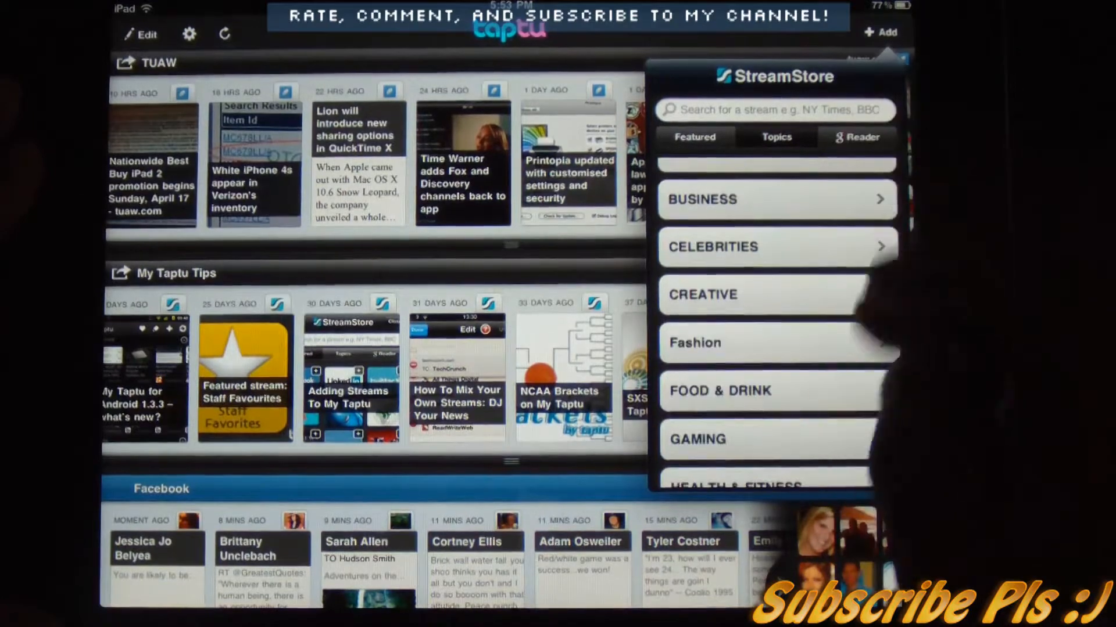
pyautogui.scroll(-3)
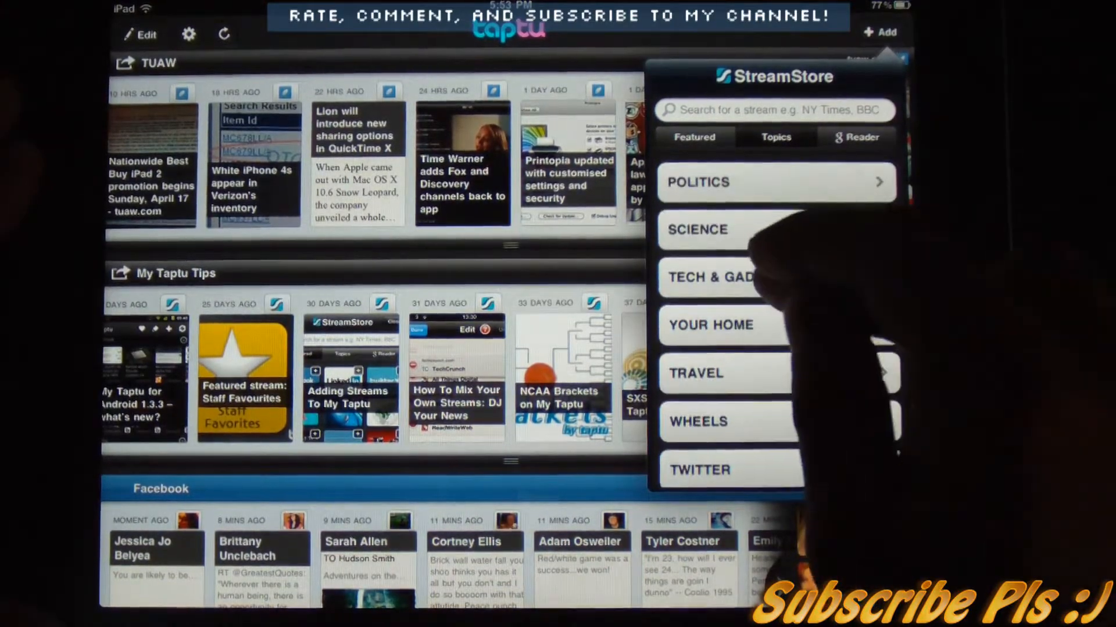
pyautogui.click(711, 276)
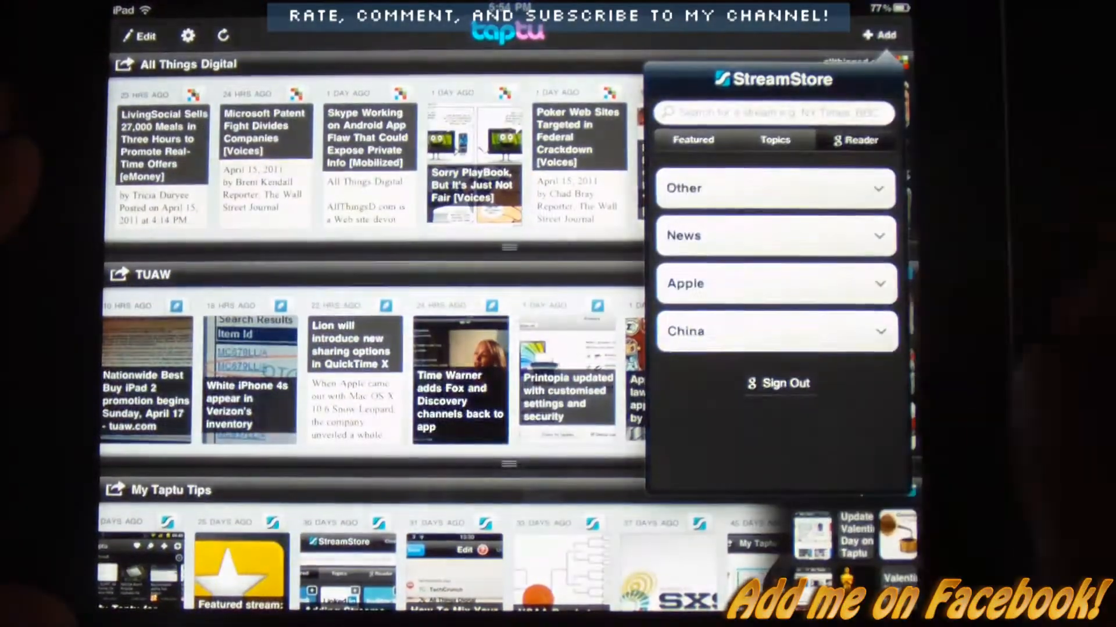
# Add All Things Digital from the StreamStore and show the Google Reader folders Other, News, Apple and China.
pyautogui.click(775, 188)
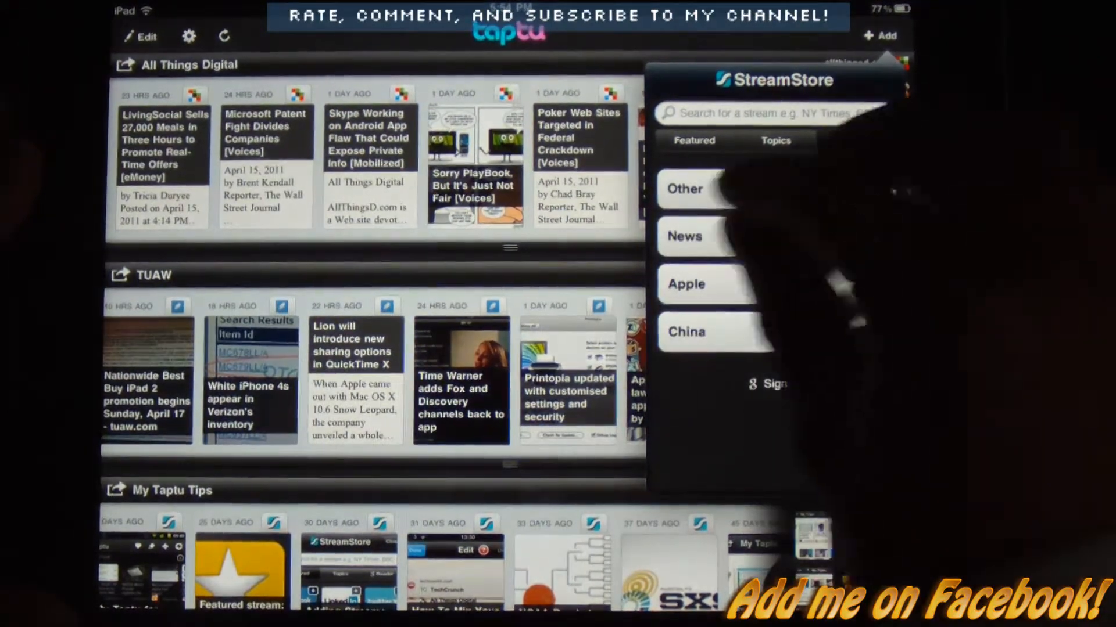
pyautogui.click(684, 237)
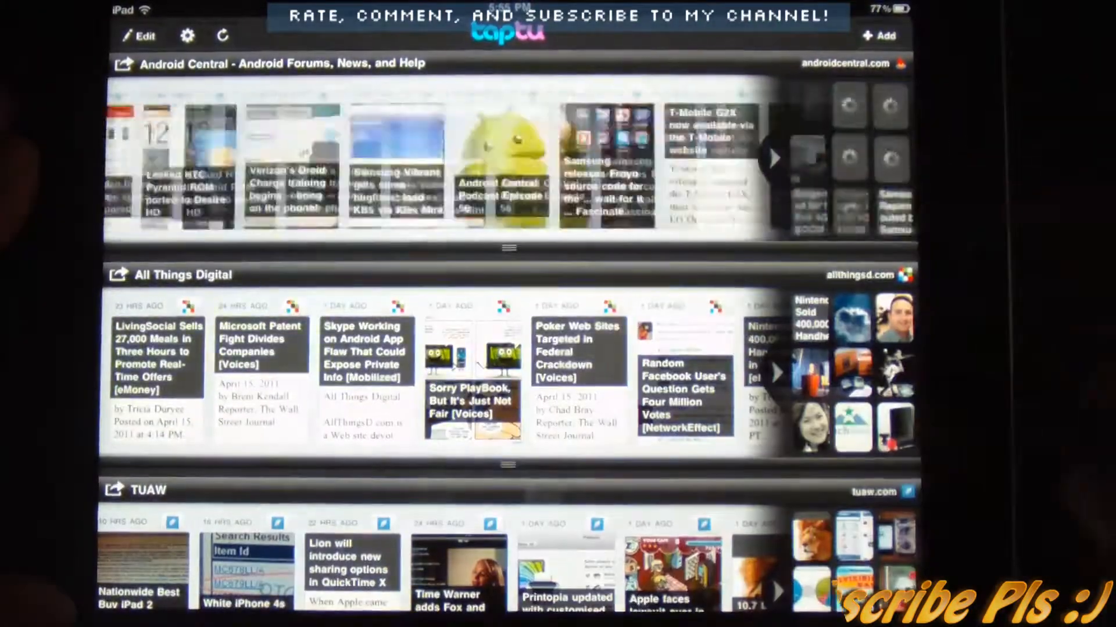
# Add Android Central from the StreamStore search and close the store so it heads the home streams.
pyautogui.hscroll(-3)
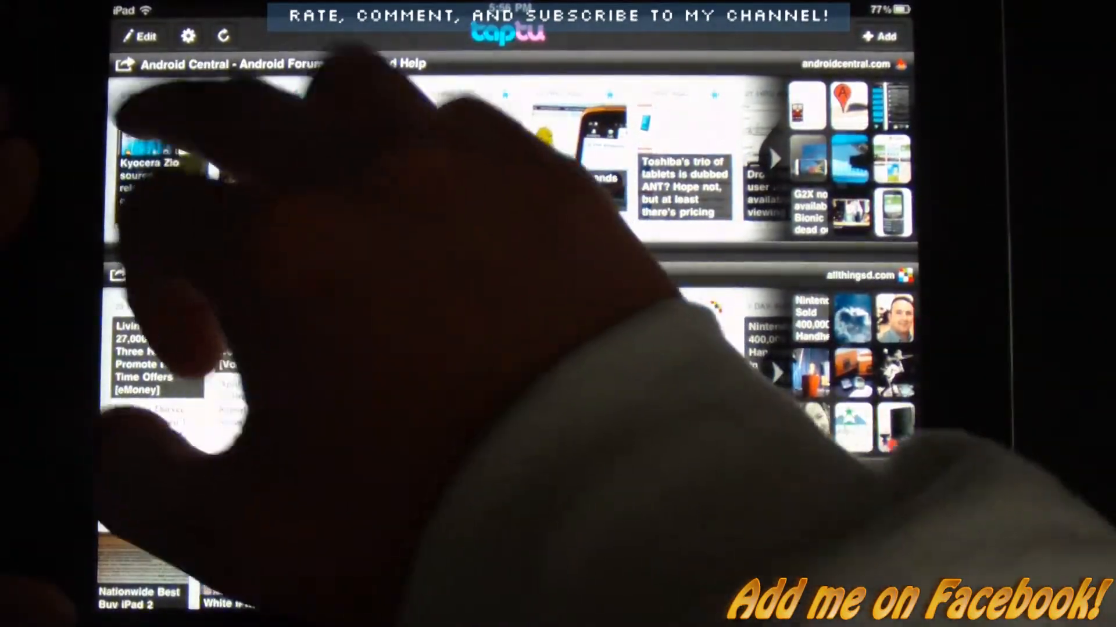
pyautogui.click(160, 164)
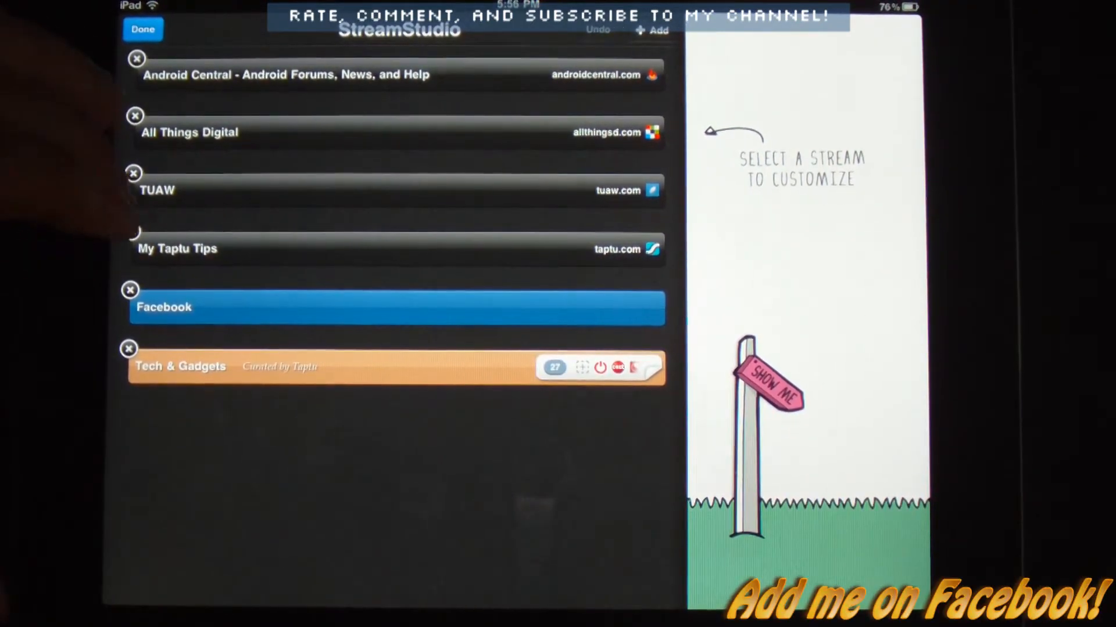
# Delete the My Taptu Tips stream in StreamStudio and confirm its removal.
pyautogui.click(132, 230)
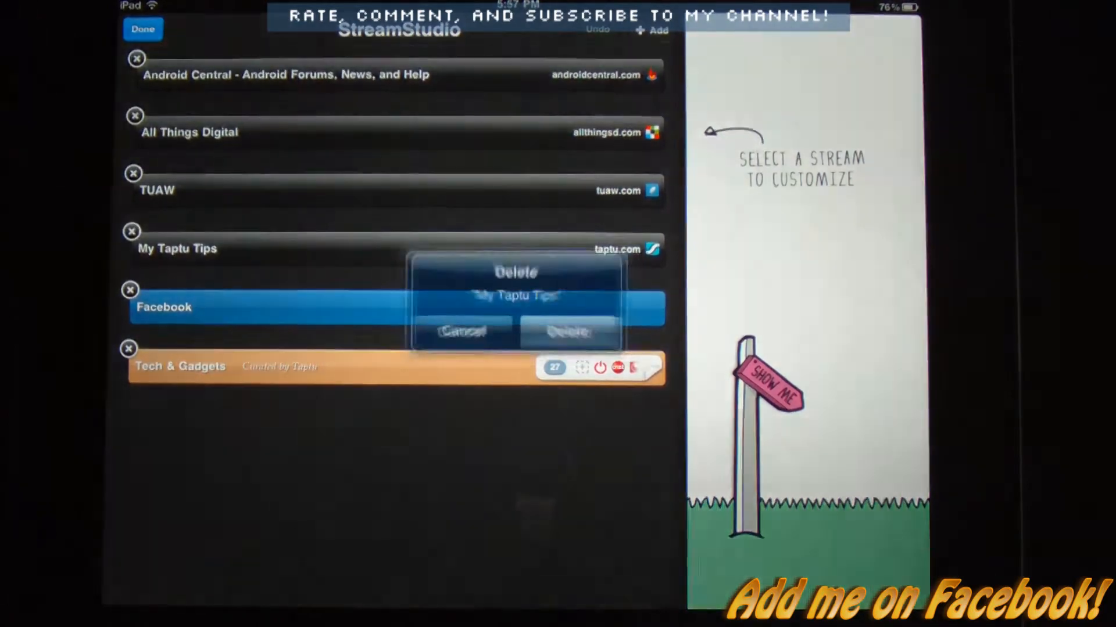
pyautogui.click(462, 331)
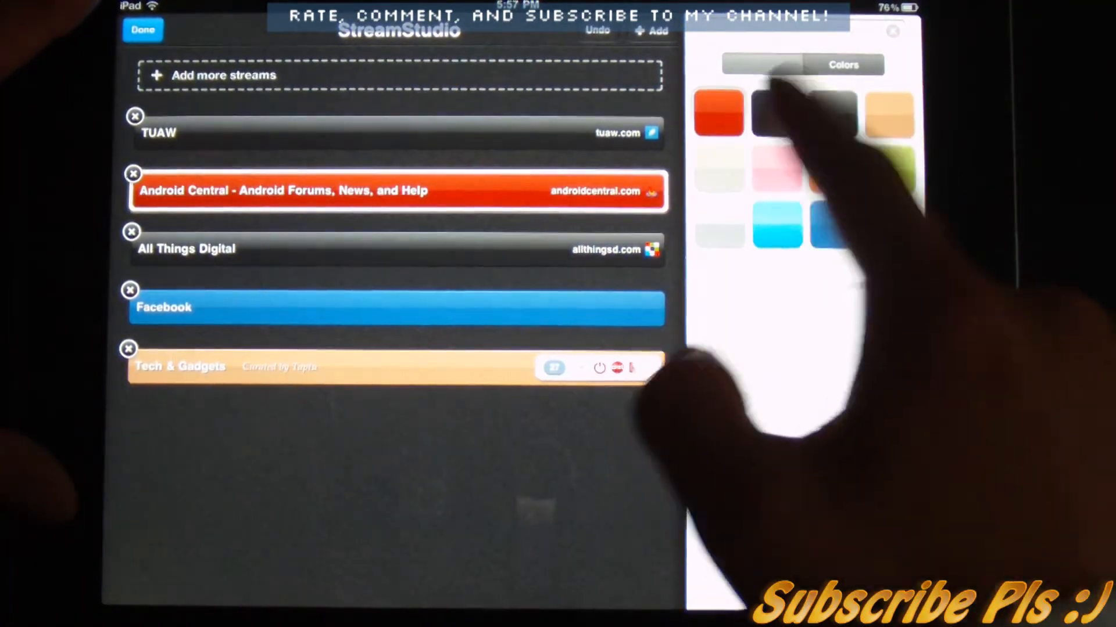
# Colour the Android Central stream red in StreamStudio with TUAW kept first in the order.
pyautogui.click(775, 112)
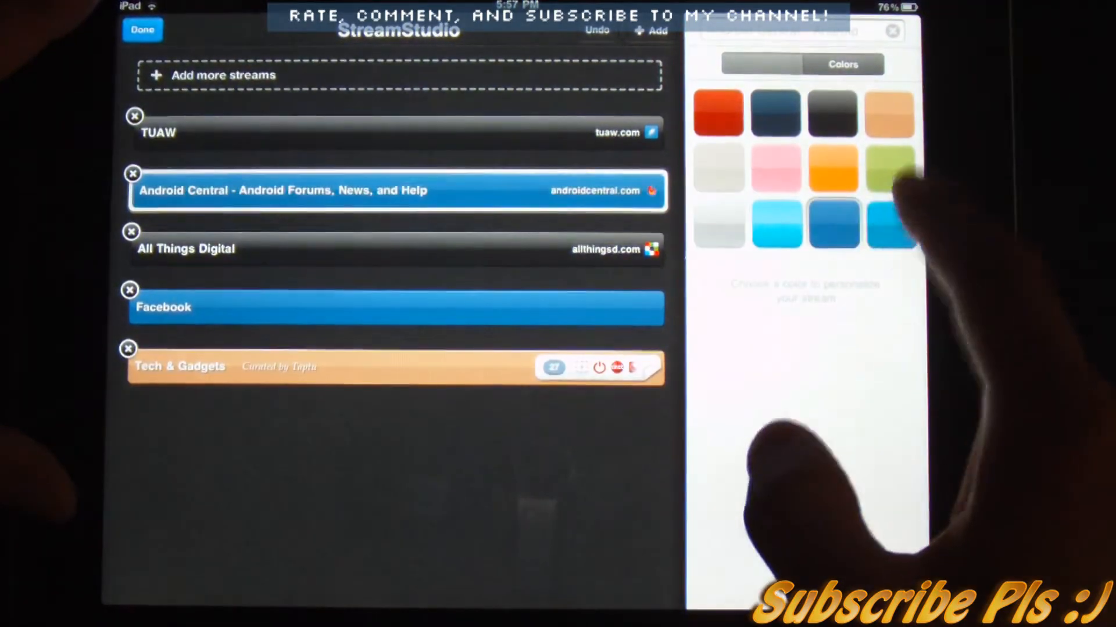
pyautogui.click(717, 113)
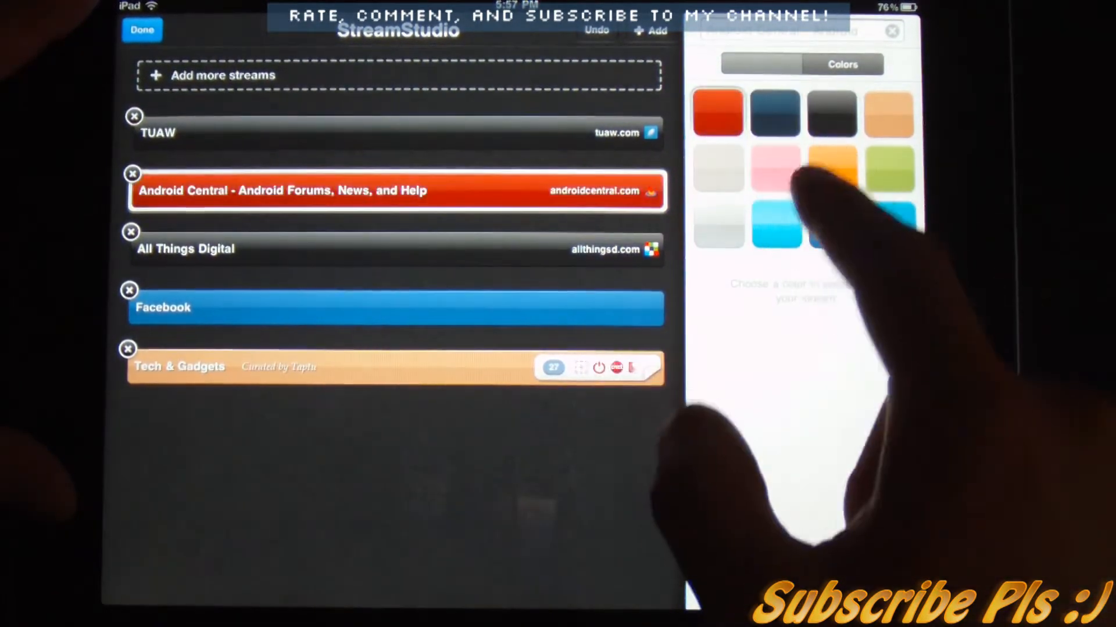
pyautogui.click(776, 224)
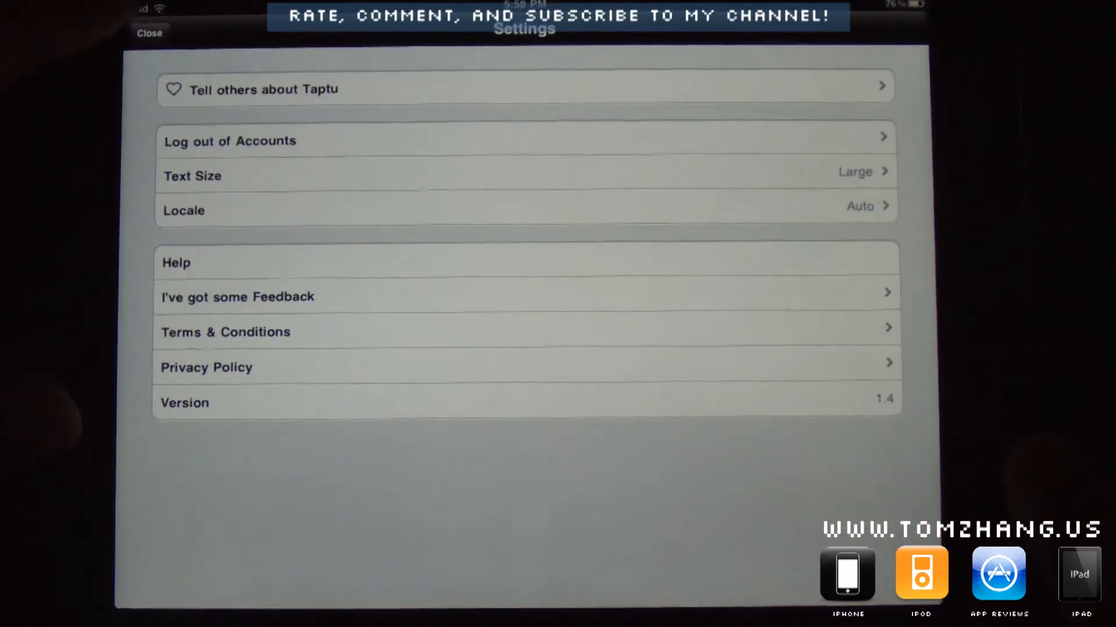
# Close the settings screen to return to home showing TUAW, Android Central and All Things Digital.
pyautogui.click(150, 32)
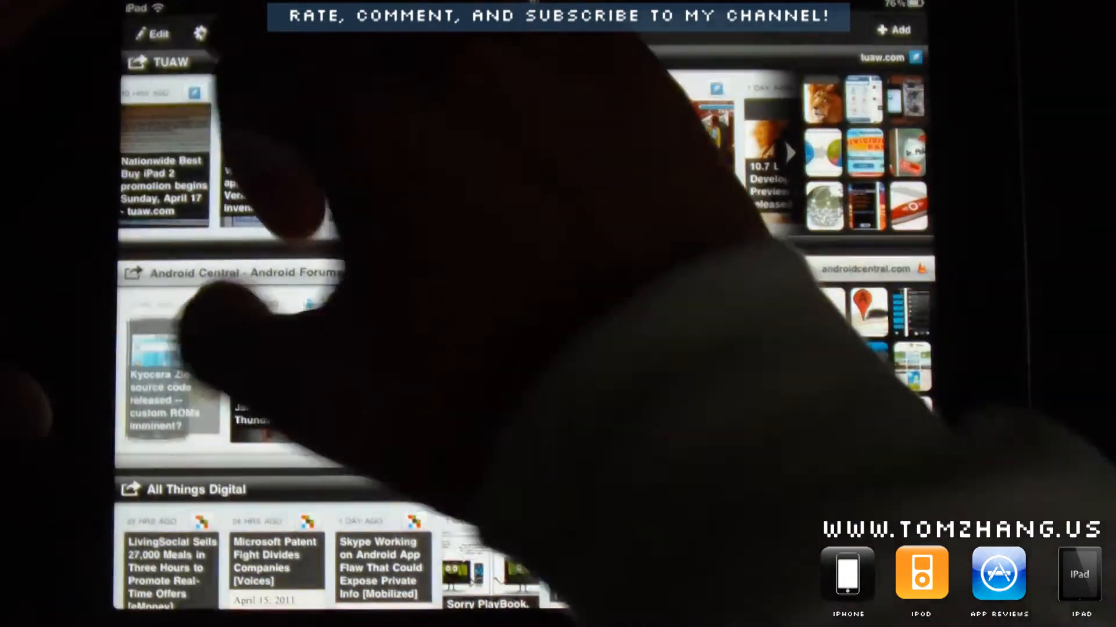